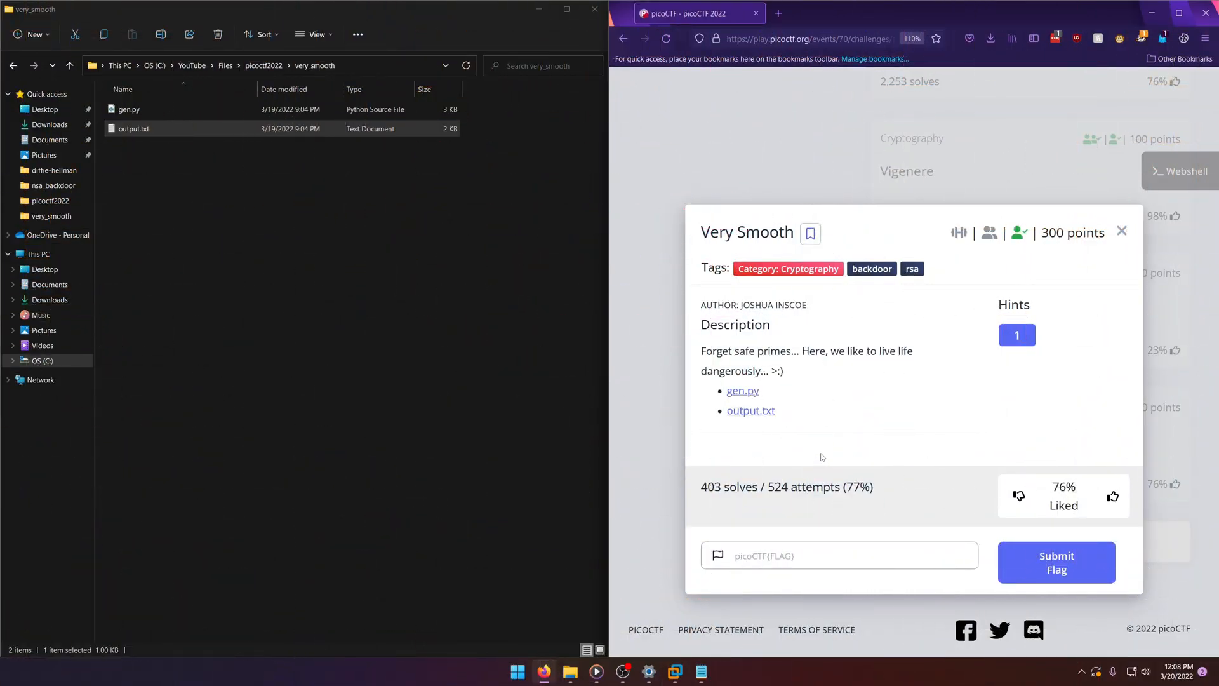
mouse_move(821, 449)
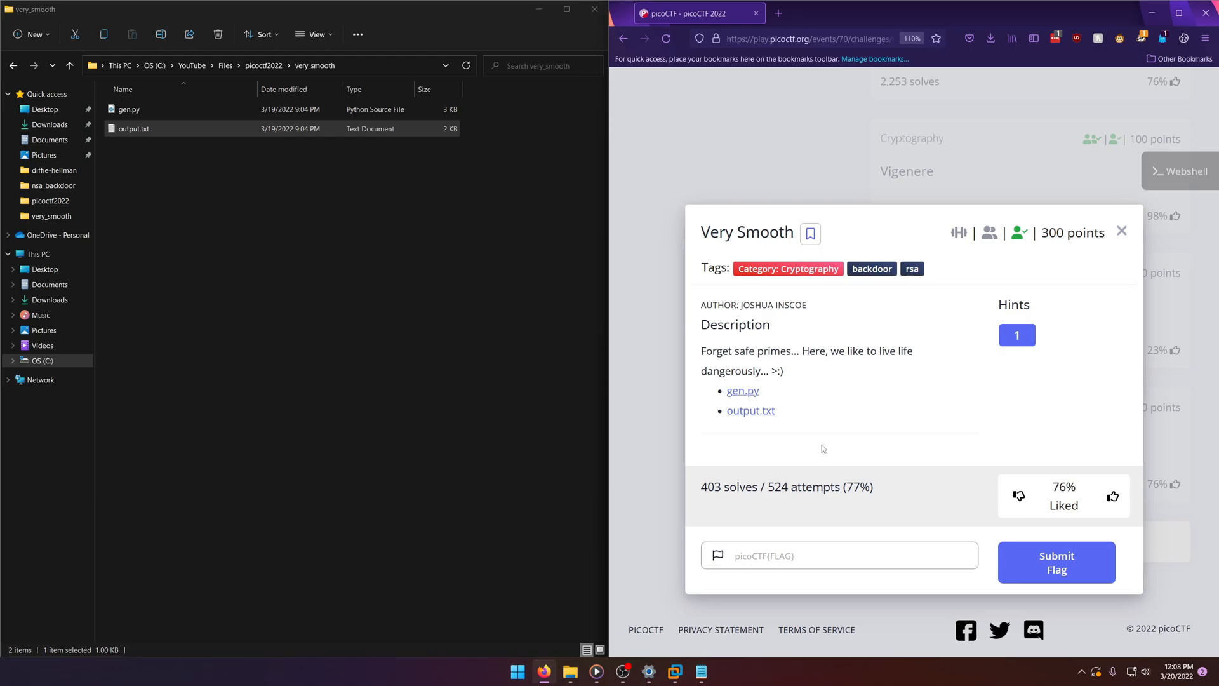
mouse_move(767, 252)
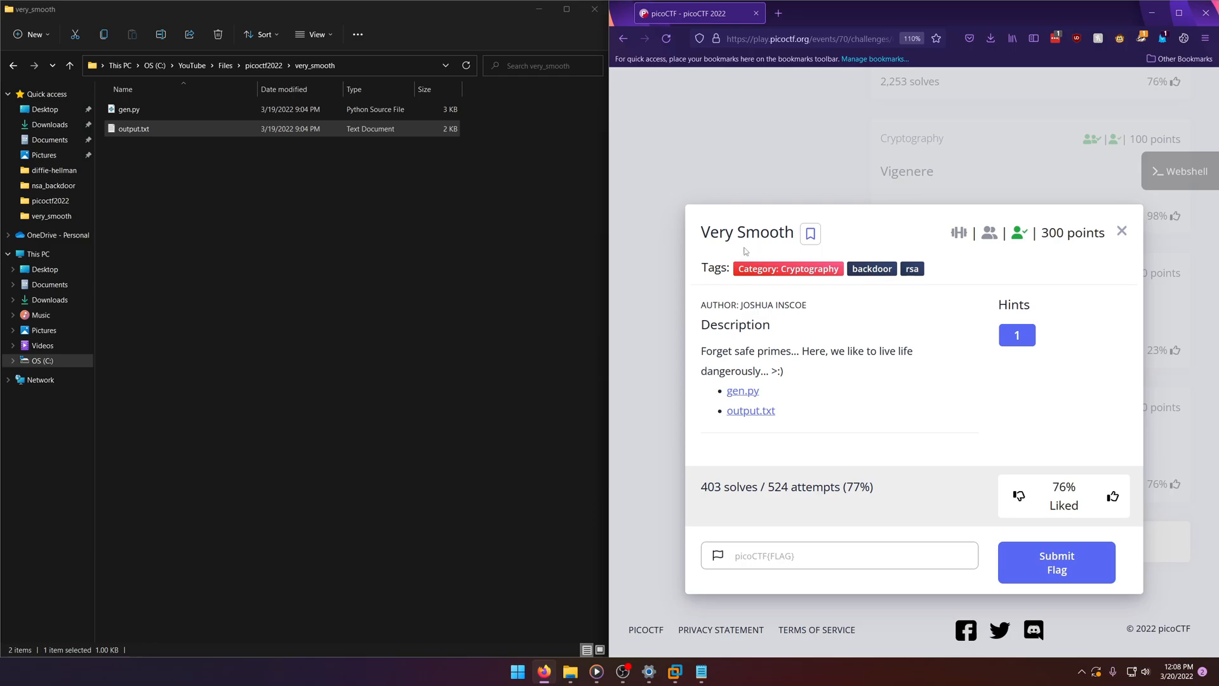
mouse_move(1008, 271)
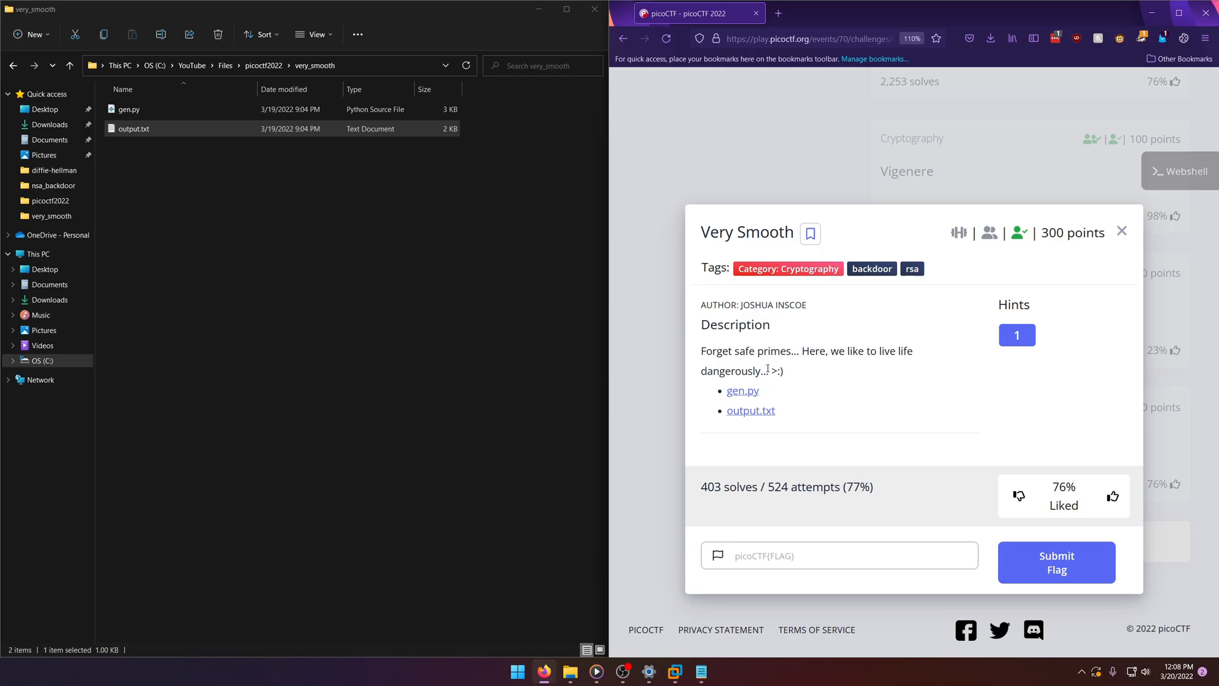
- View output.txt with the long n and c values of the Very Smooth challenge
left_click(133, 128)
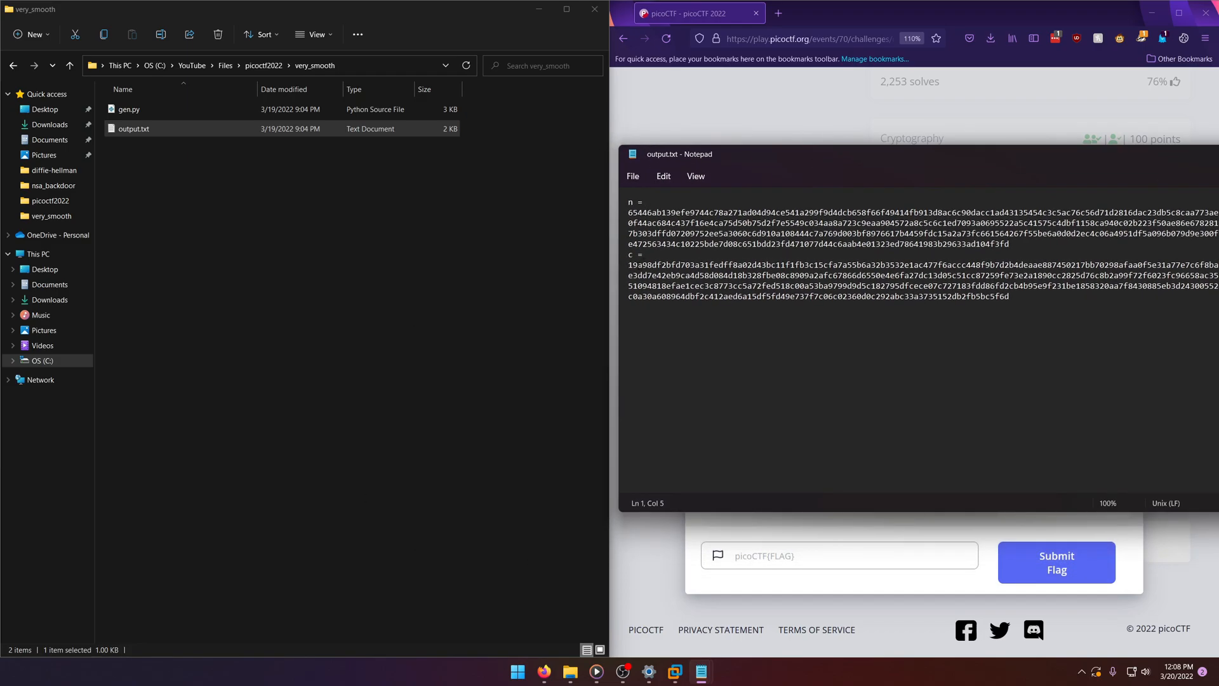
- Select gen.py in the very_smooth folder and bring up its Open with choices
double_click(631, 202)
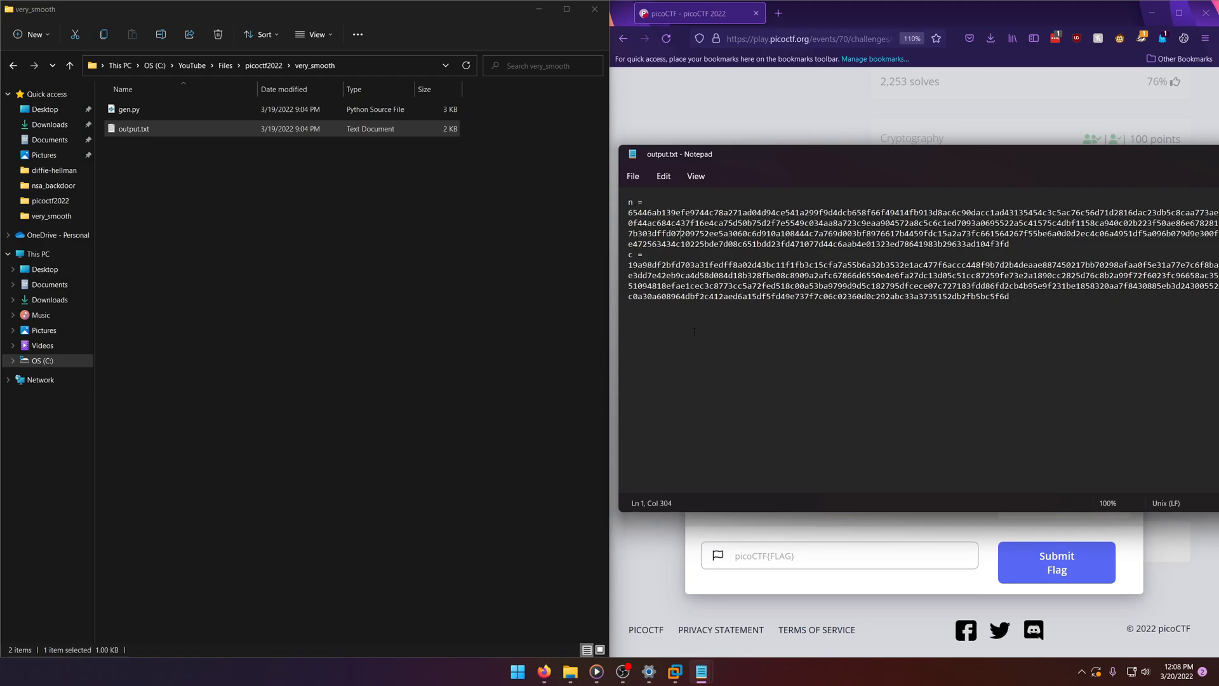
left_click(128, 109)
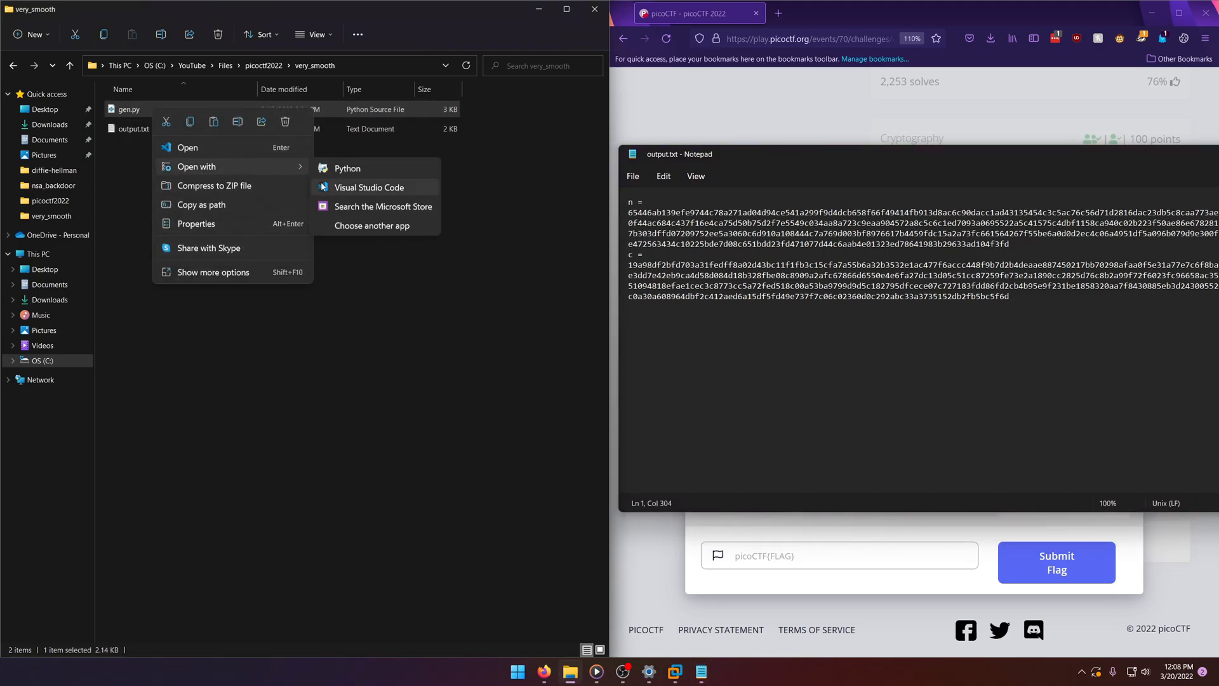
- Read gen.py in Visual Studio Code snapped left, highlighting the exponent 0x10001
left_click(368, 187)
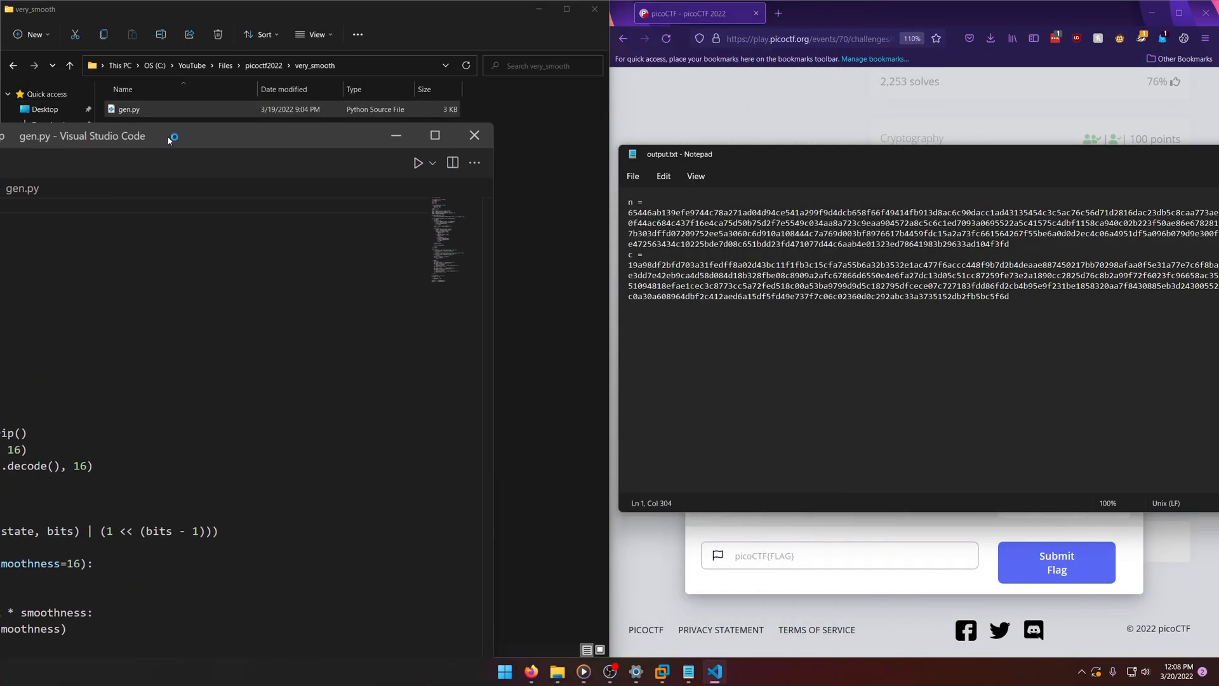
left_click(434, 135)
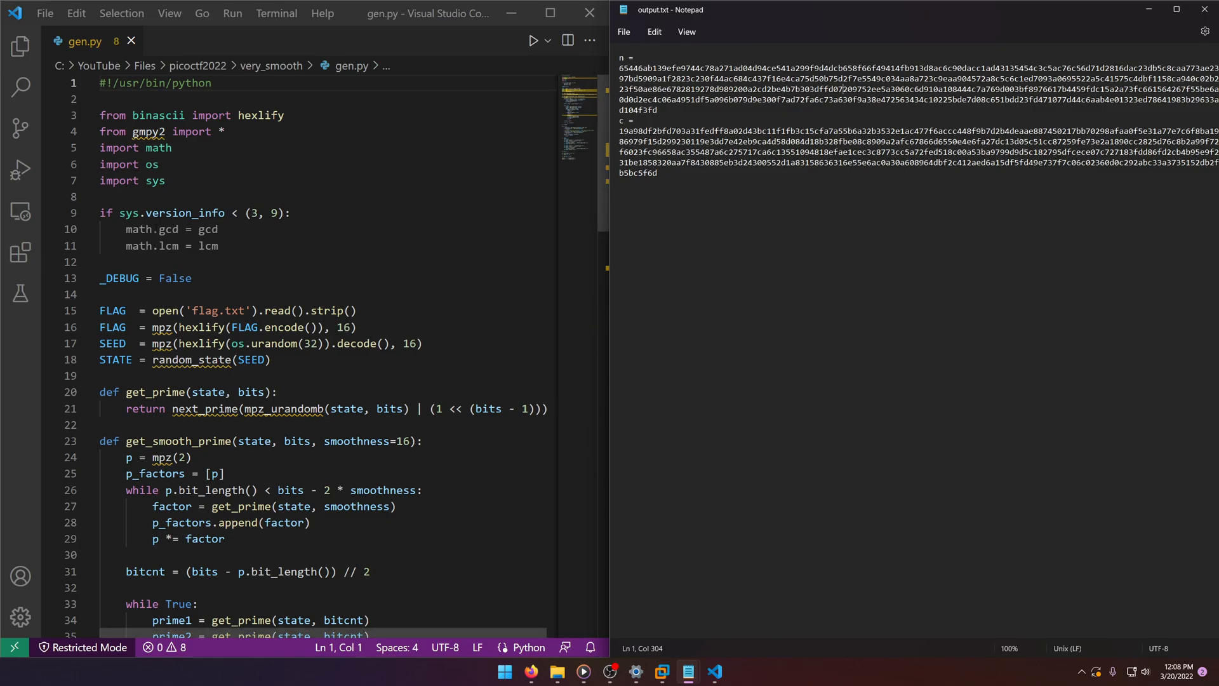
scroll("down", 3)
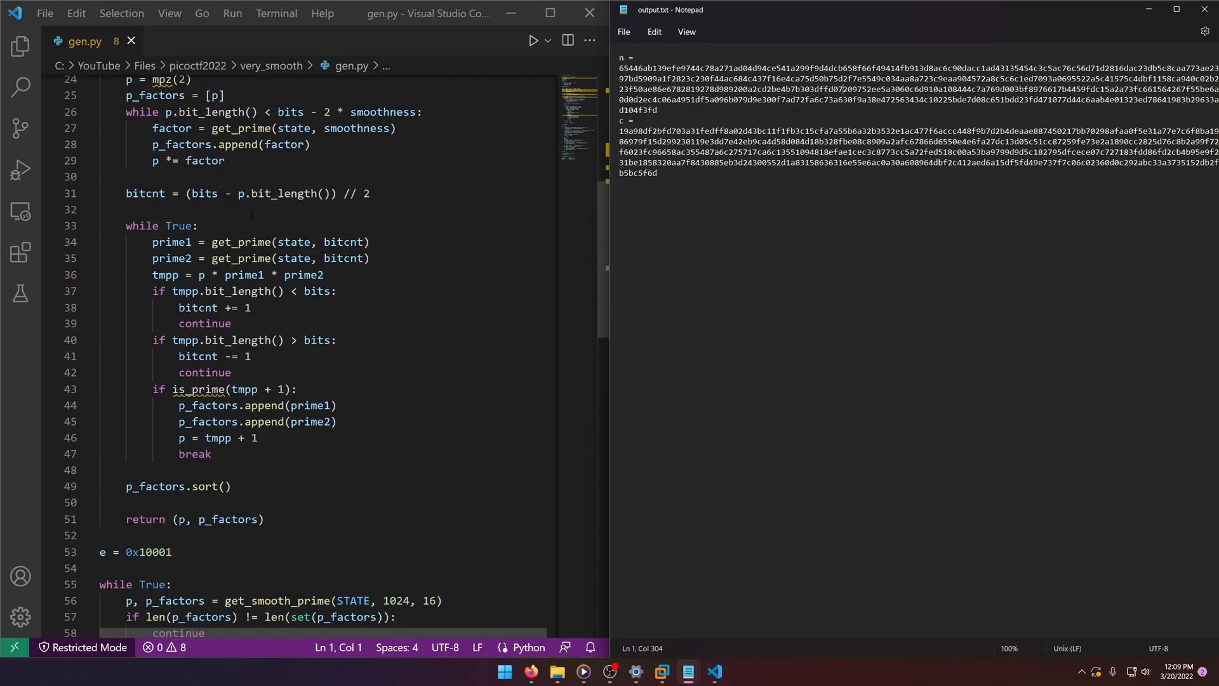
scroll("up", 3)
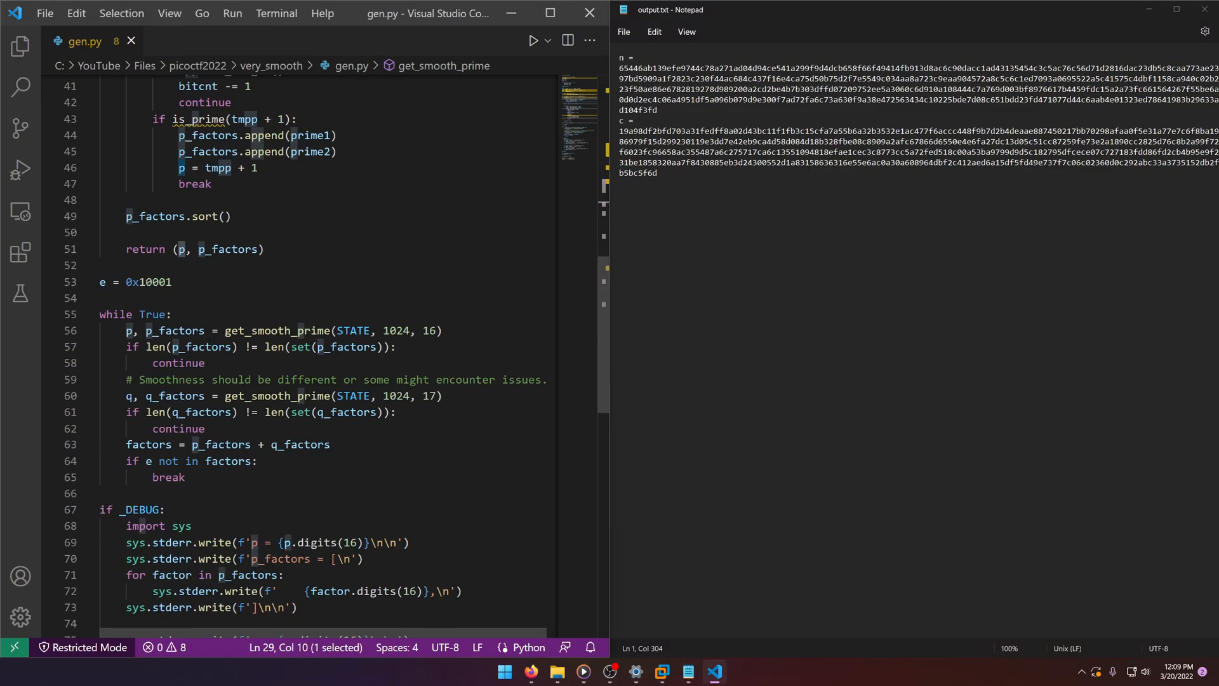
scroll("down", 3)
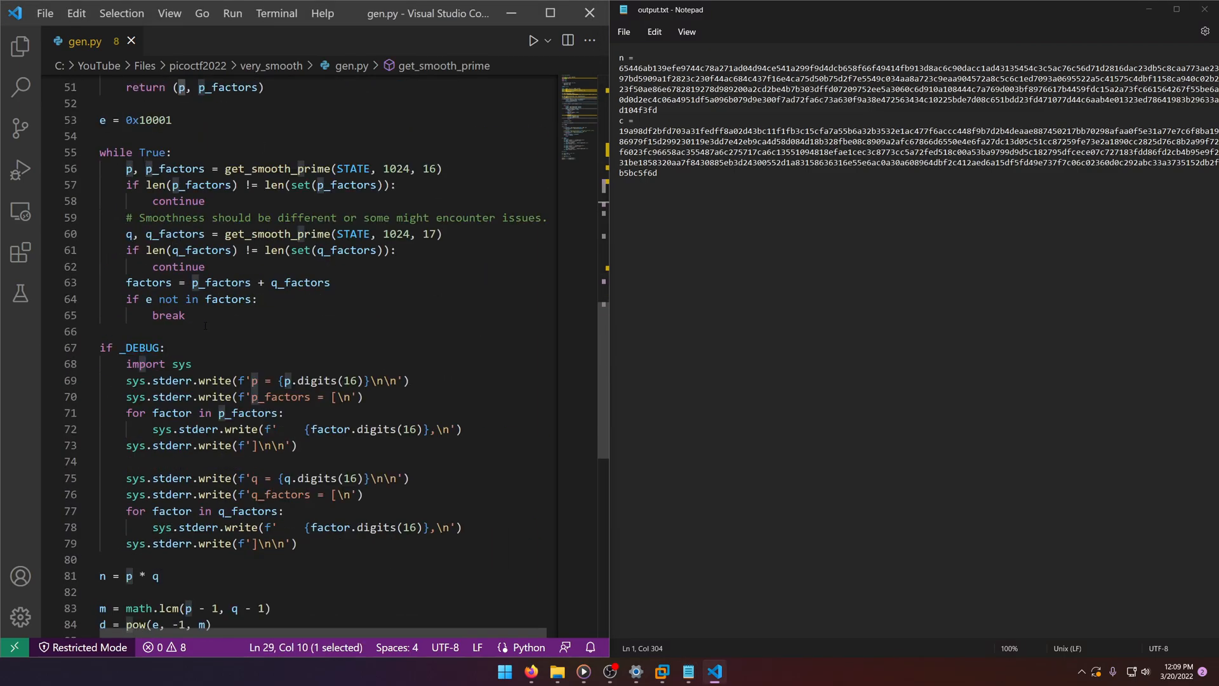
double_click(145, 119)
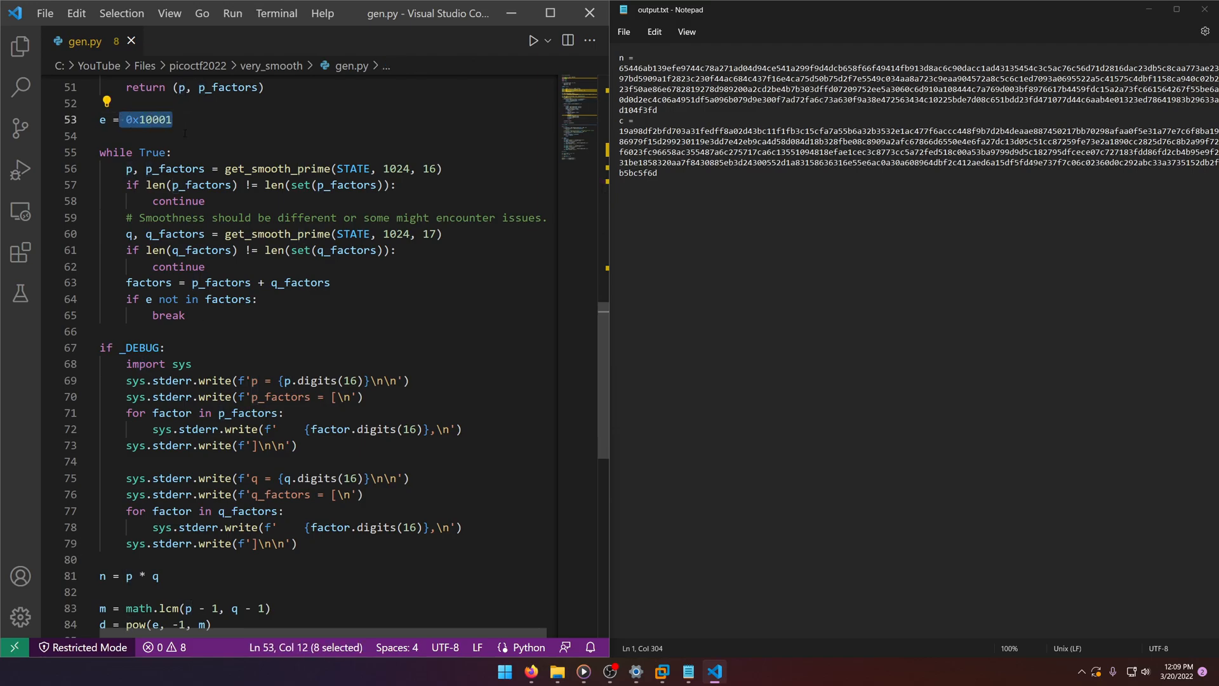
scroll("down", 3)
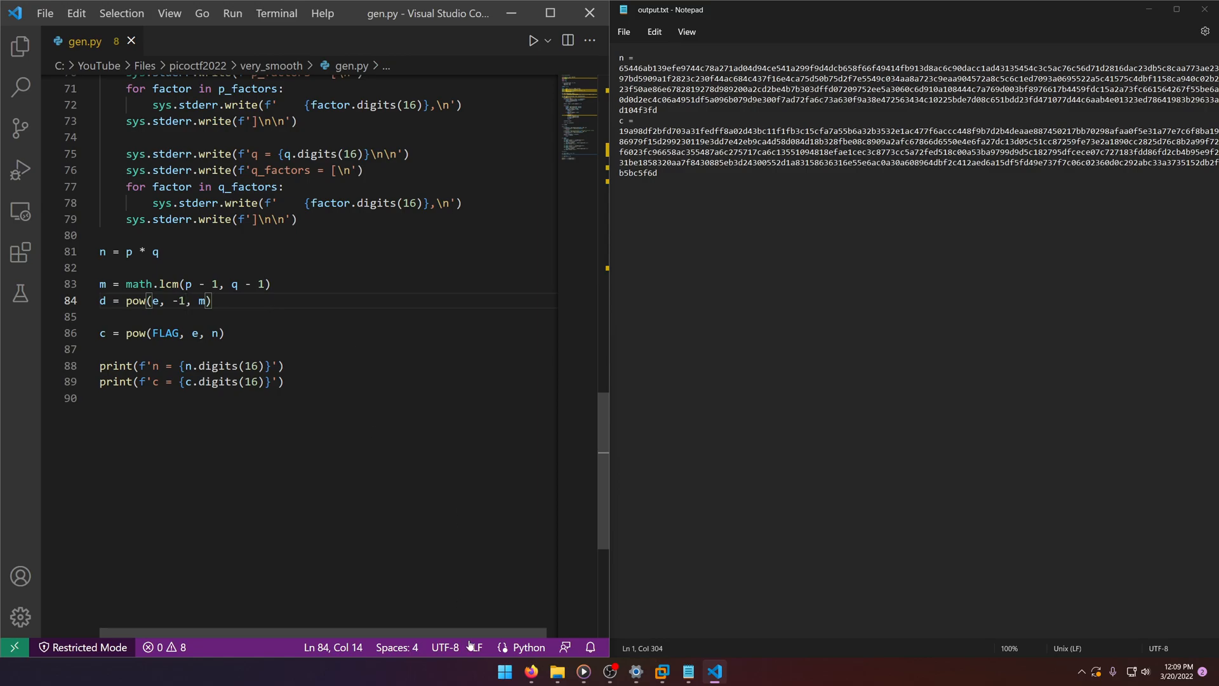
mouse_move(662, 671)
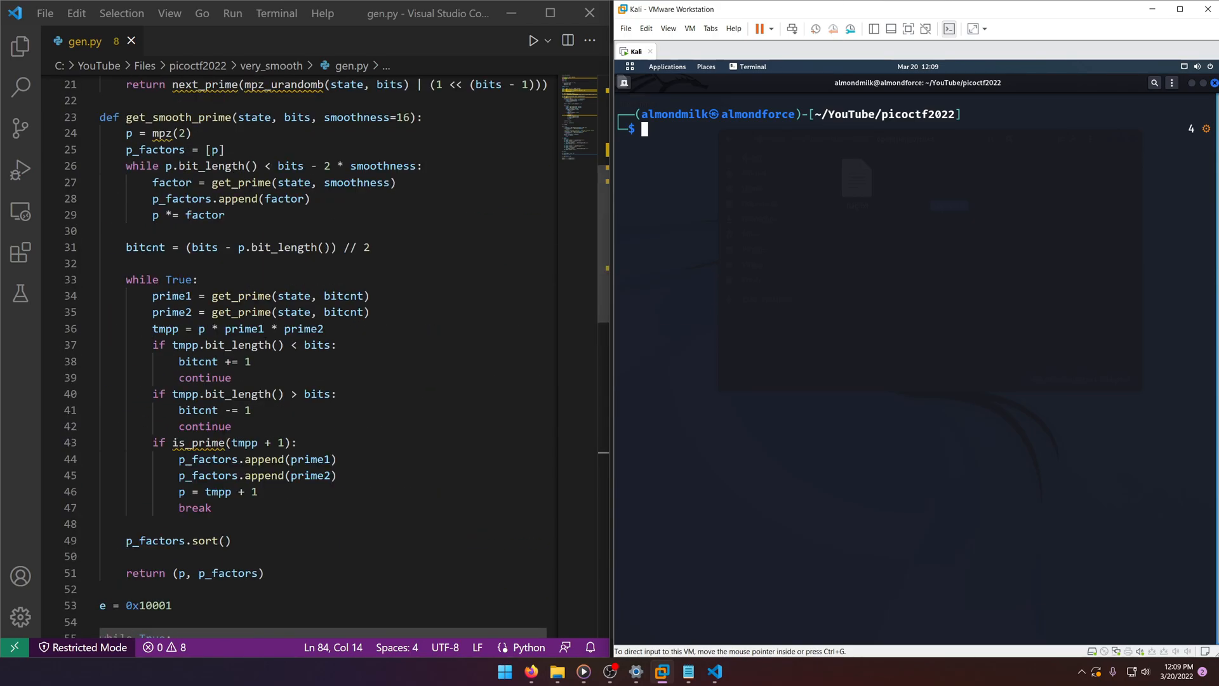
- Scroll through gen.py while the RsaCtfTool -h command waits in the Kali terminal
scroll("down", 3)
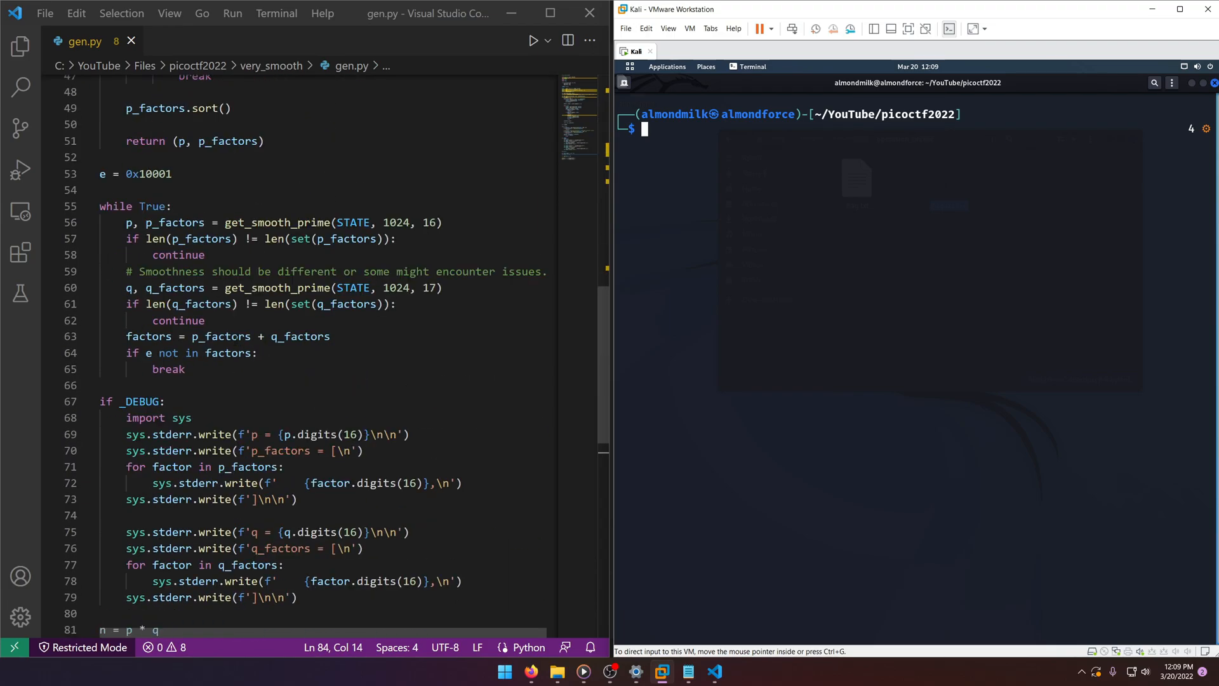
scroll("down", 3)
type("~/Tools/RsaCtfTool/RsaCtfTool.py -h")
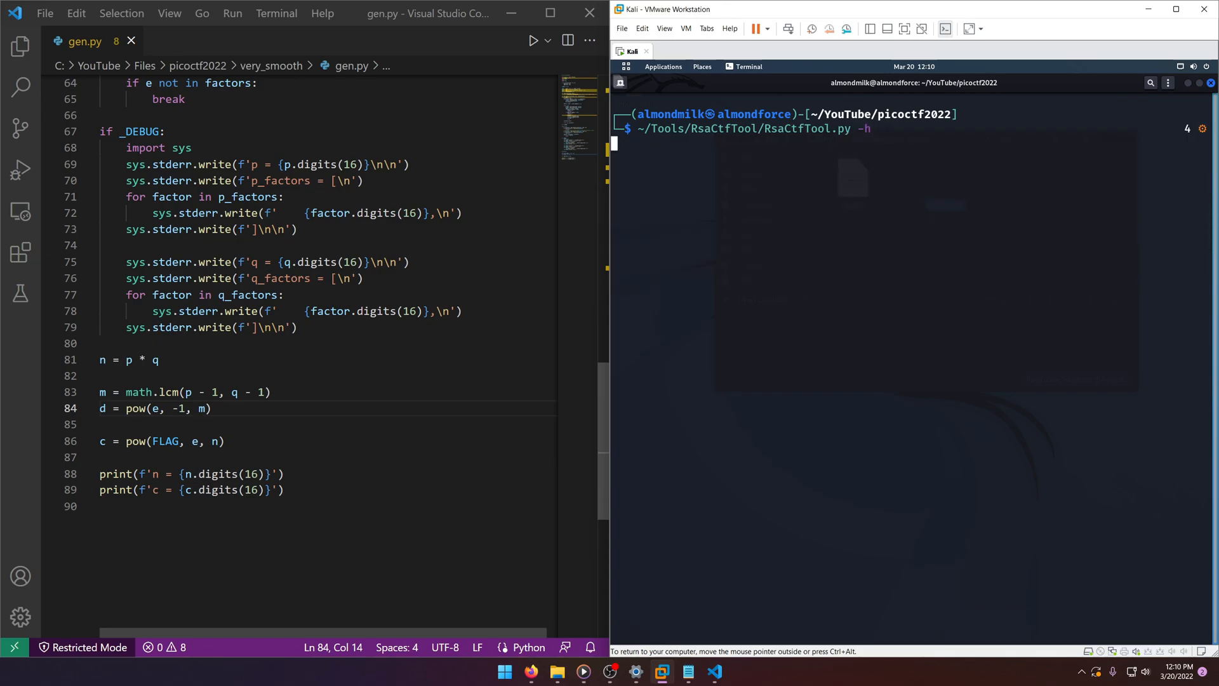
- Display RsaCtfTool's help output and read through its attack options
key("Return")
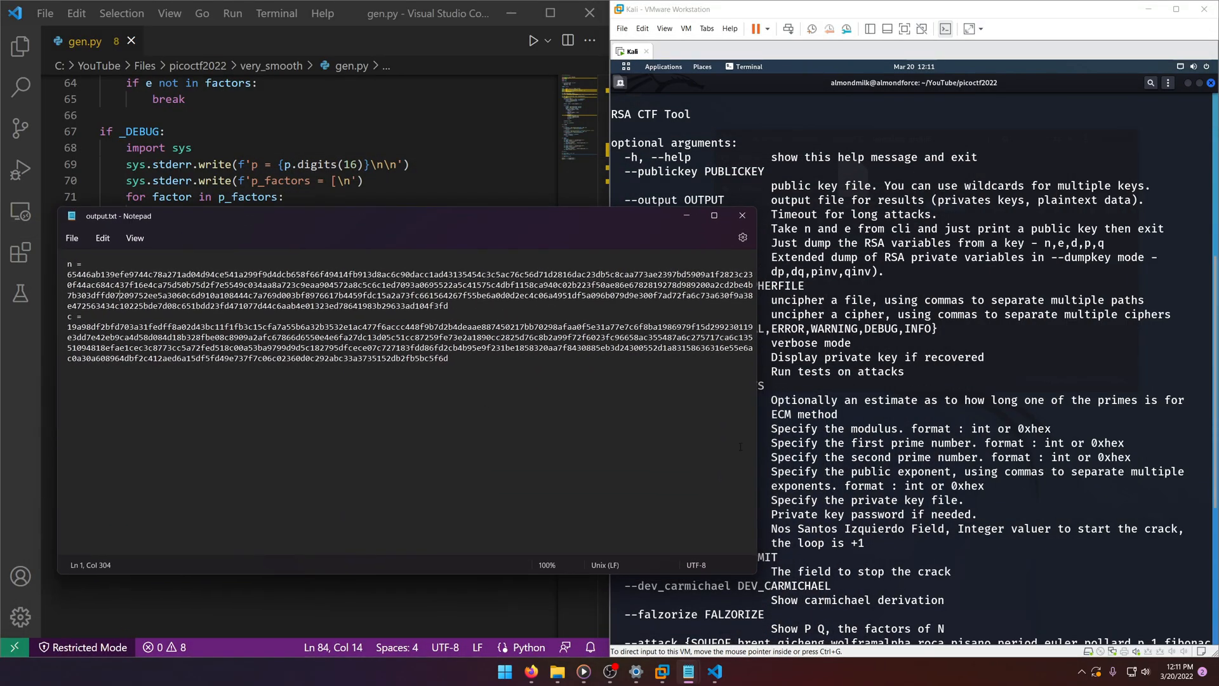
scroll("down", 3)
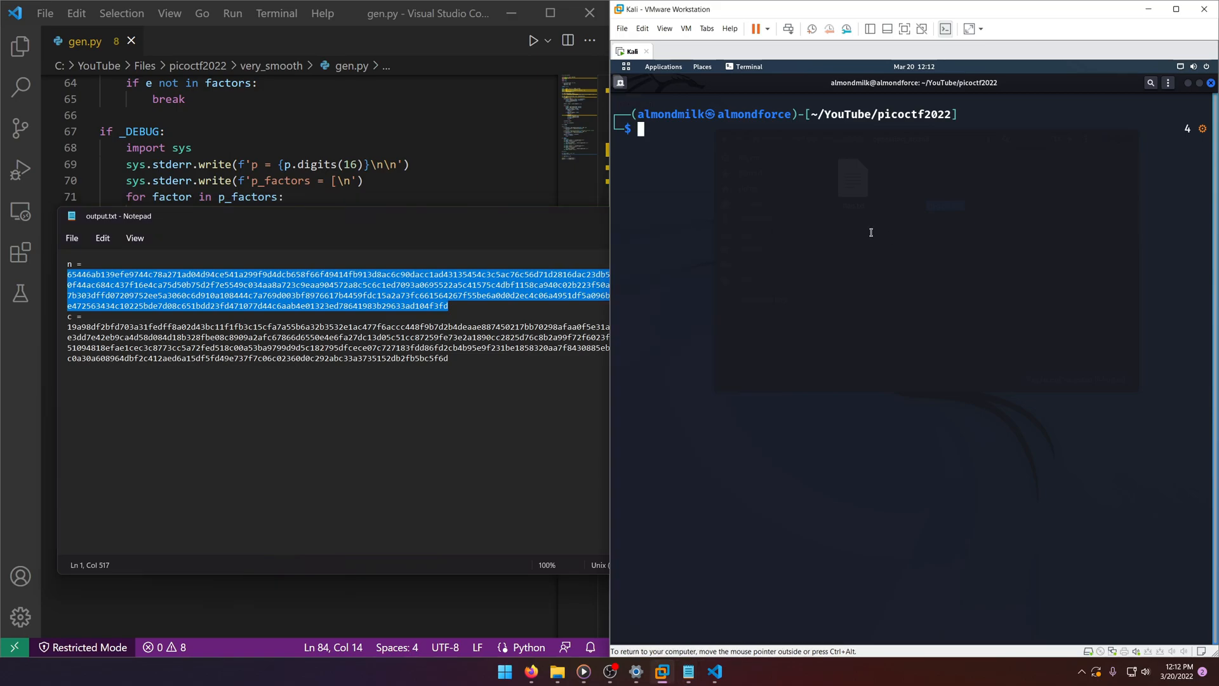
- Build the RsaCtfTool command with -n 0x<n> and --uncipher 0x<c>, replacing a mistaken -c
type("~/Tools/RsaCtfTool/RsaCtfTool.py -h")
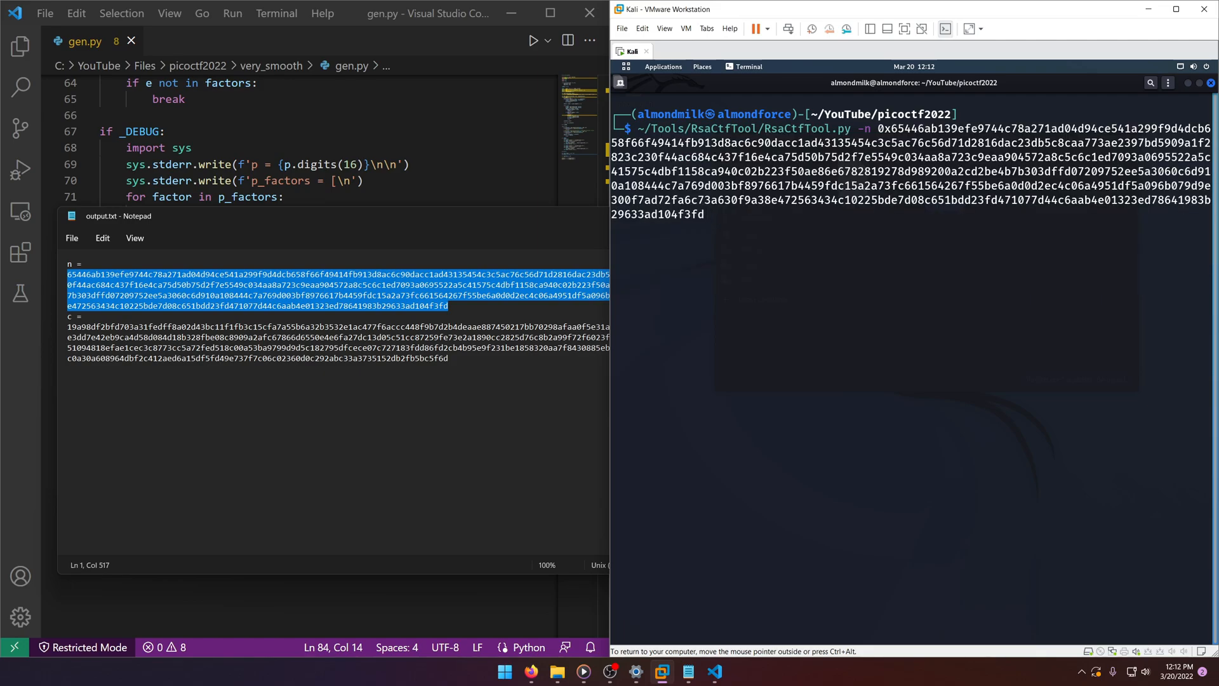
type("-c")
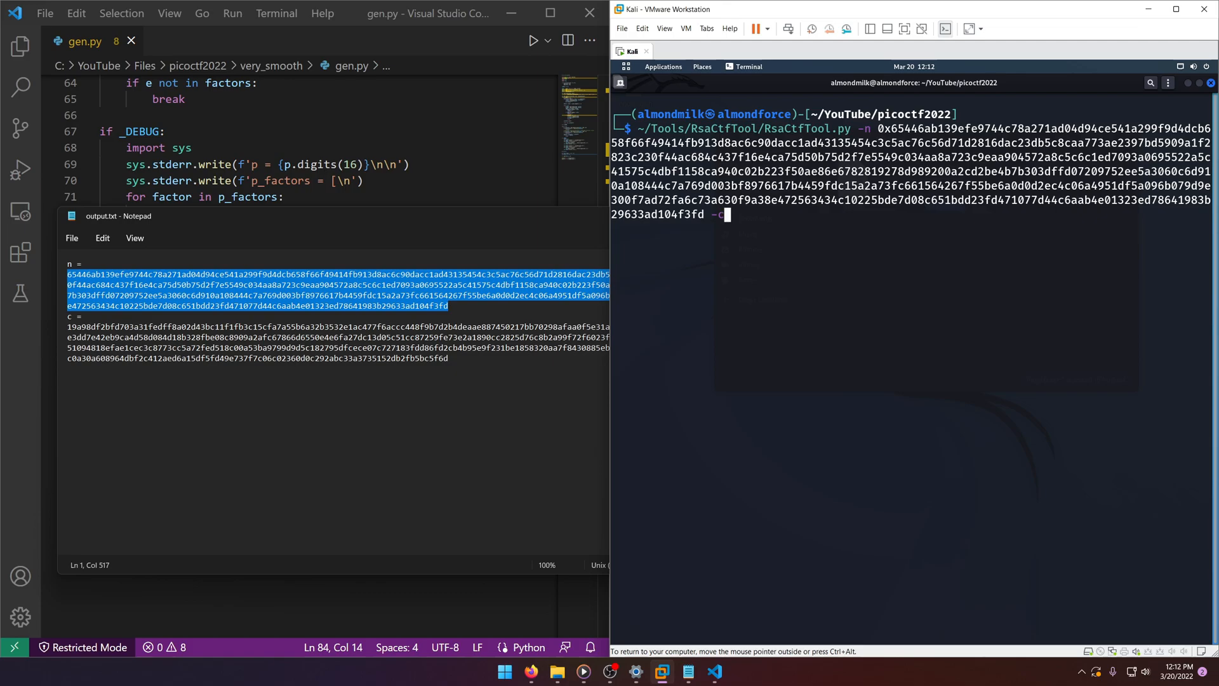
key("BackSpace")
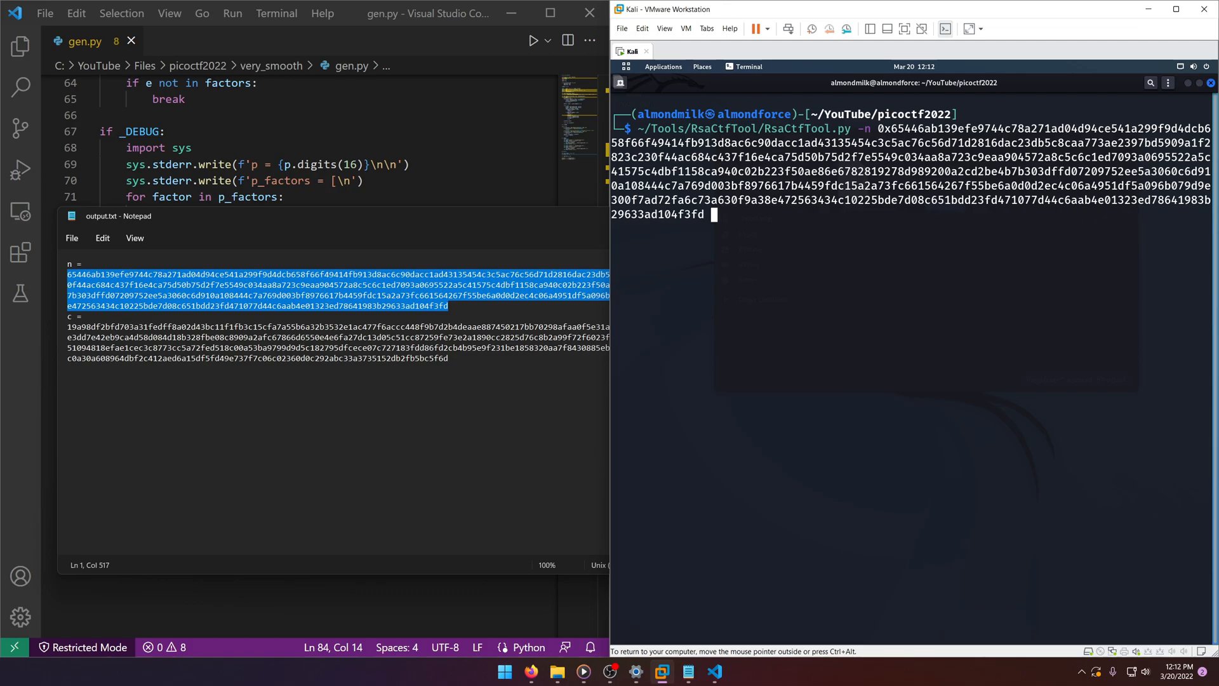
type("--uncipher")
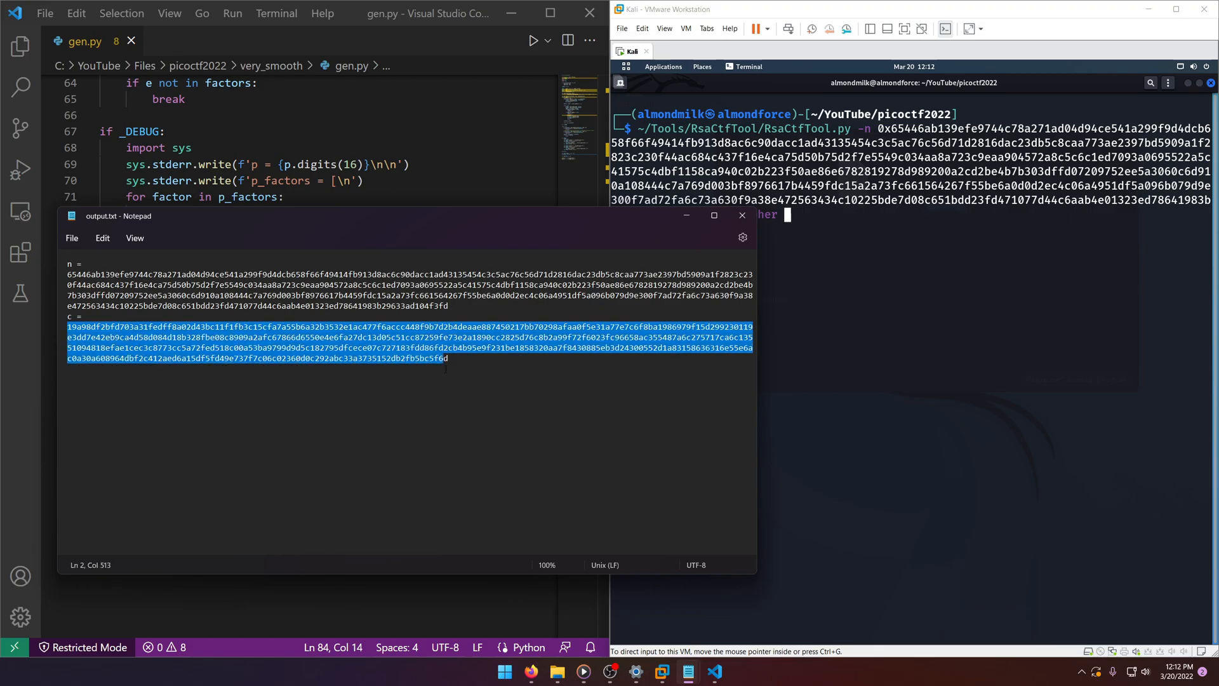
type("--uncipher")
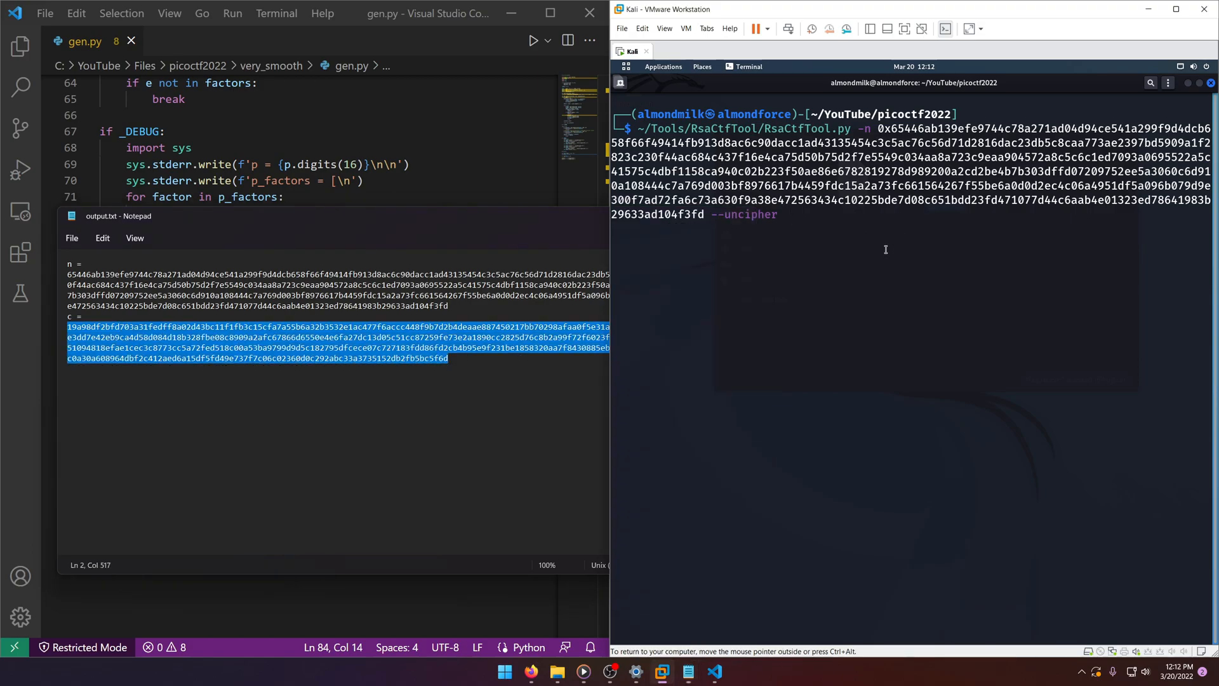
type("0x")
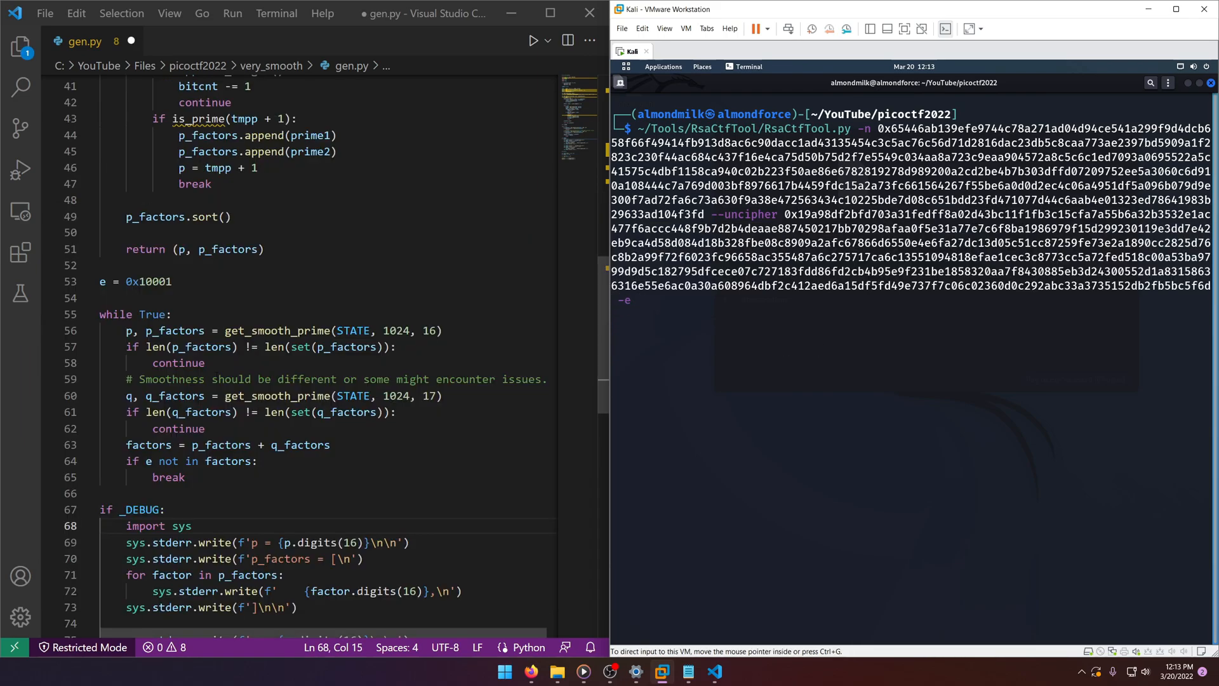
- Add -e 0x10001 copied from gen.py and launch the factoring attacks on the key
right_click(147, 282)
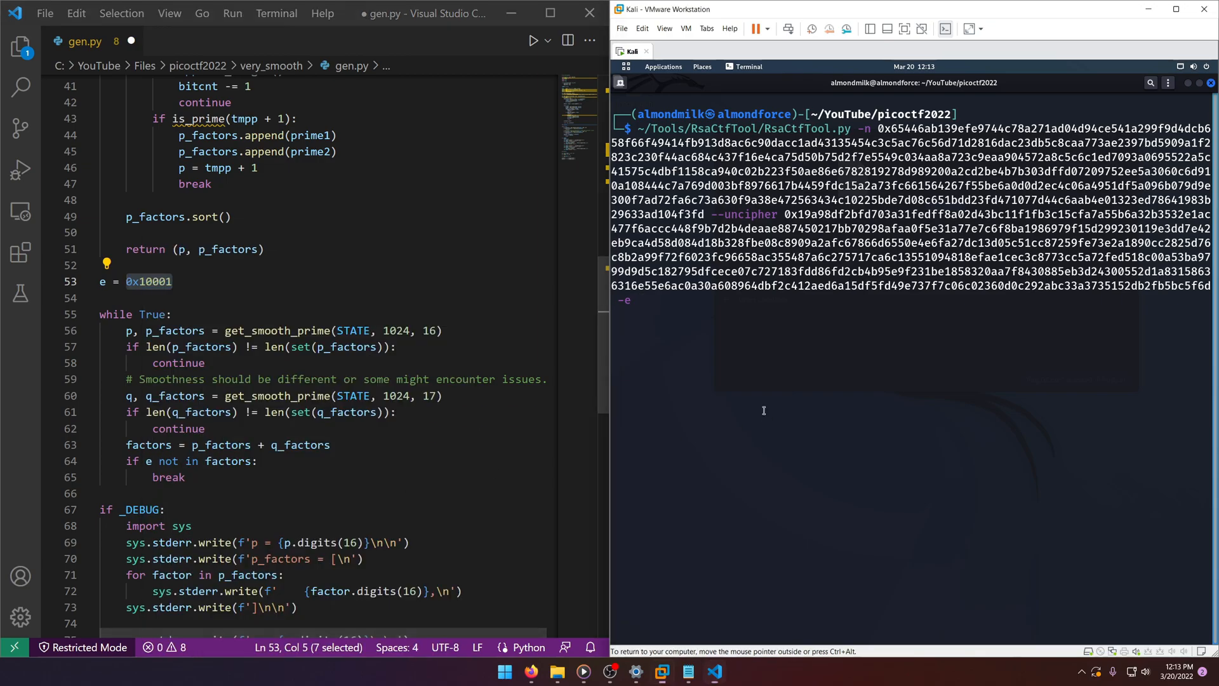
type("0x10001")
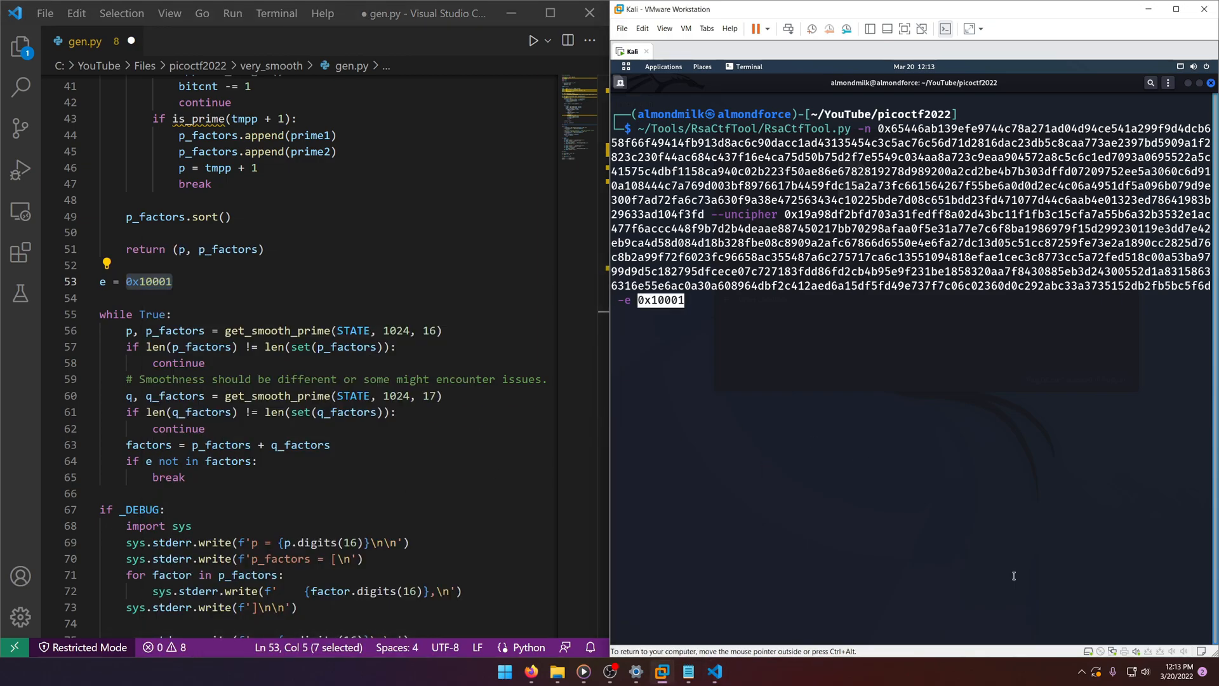
key("Return")
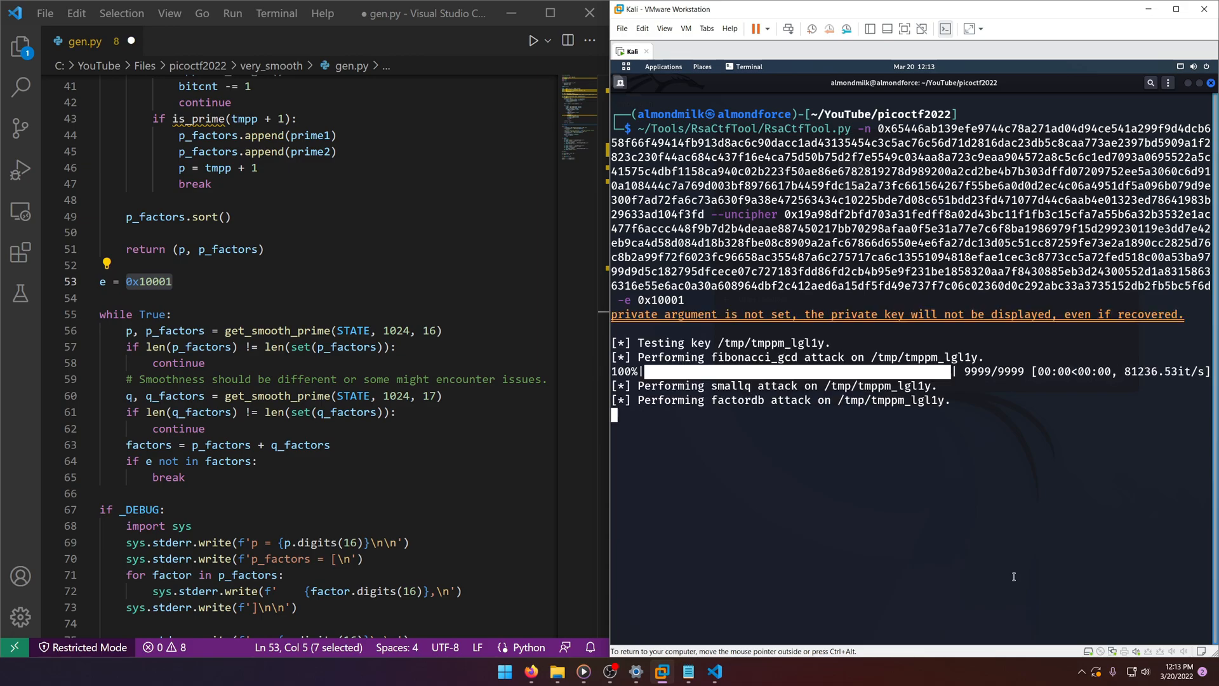